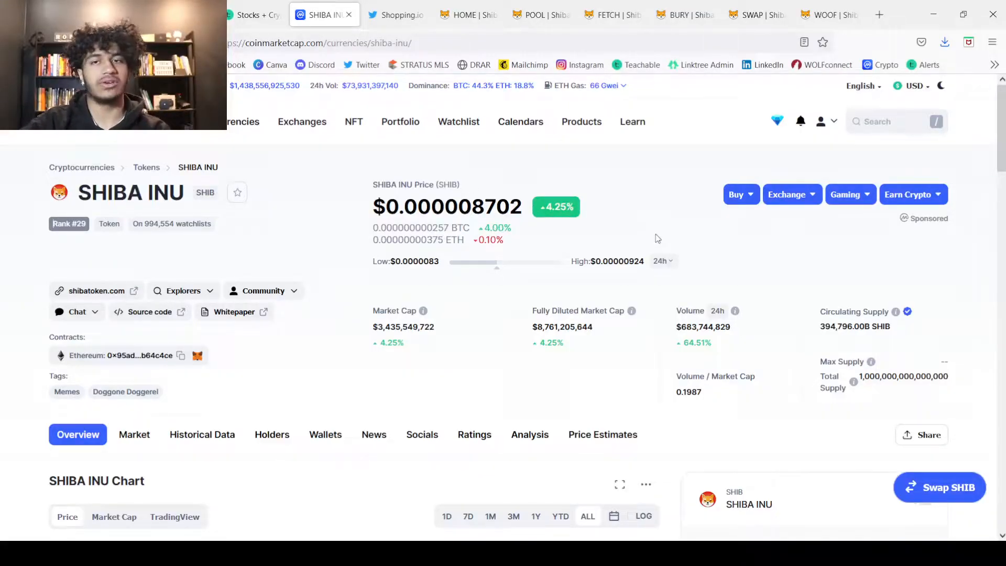
# Bring up the ShibaSwap landing page showing live SHIB, LEASH and BONE prices.
pyautogui.scroll(-3)
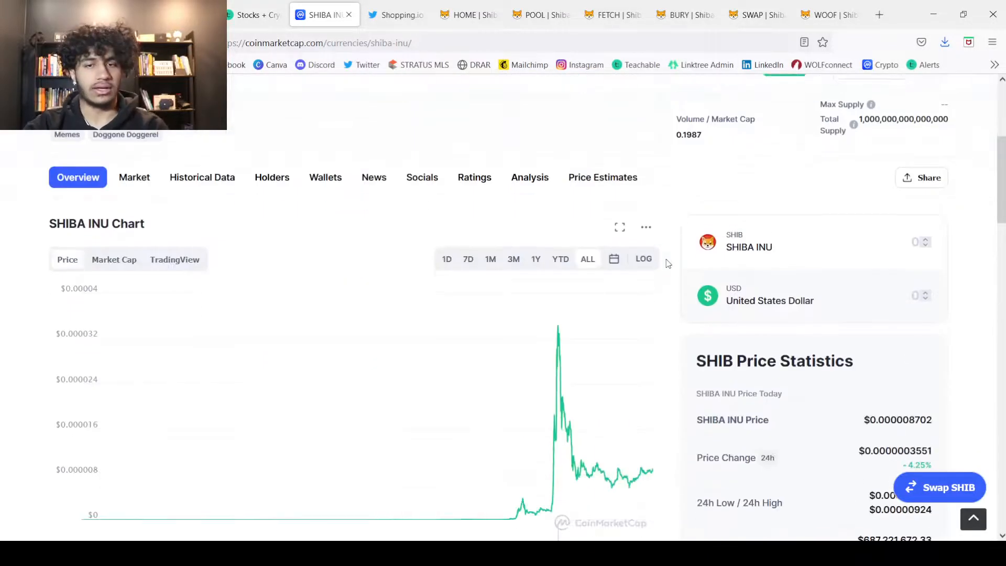
pyautogui.scroll(-3)
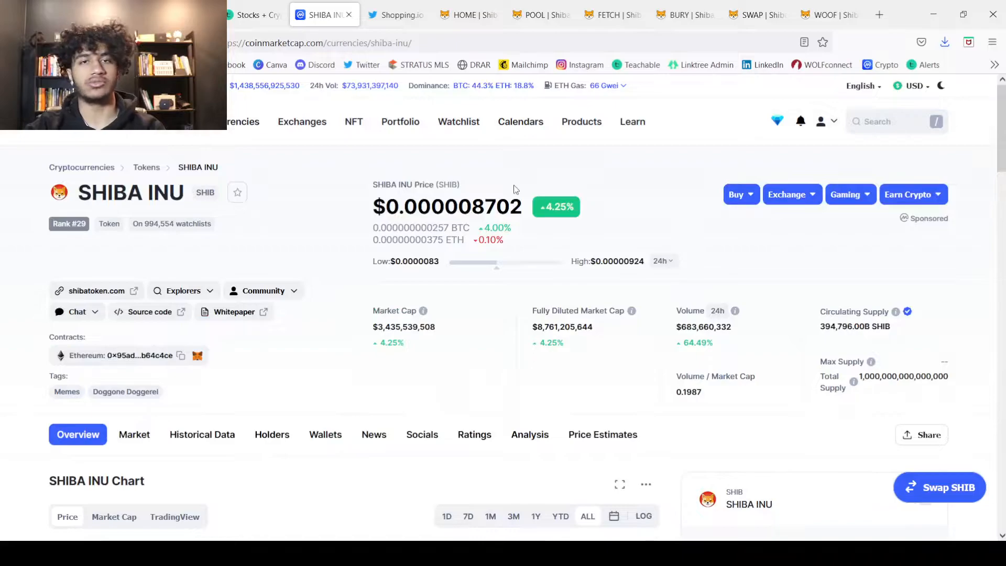
pyautogui.click(467, 14)
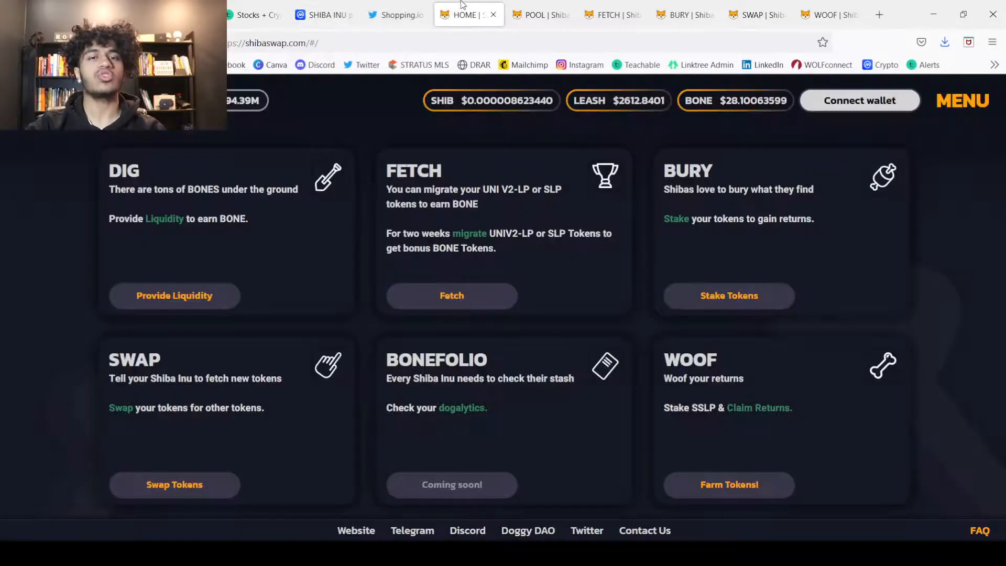
pyautogui.moveTo(67, 275)
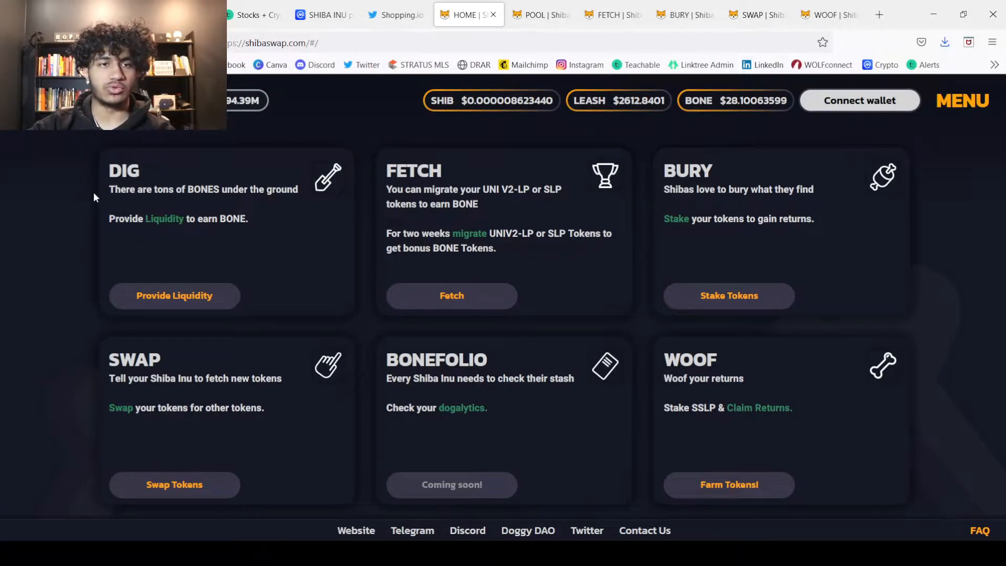
pyautogui.moveTo(948, 310)
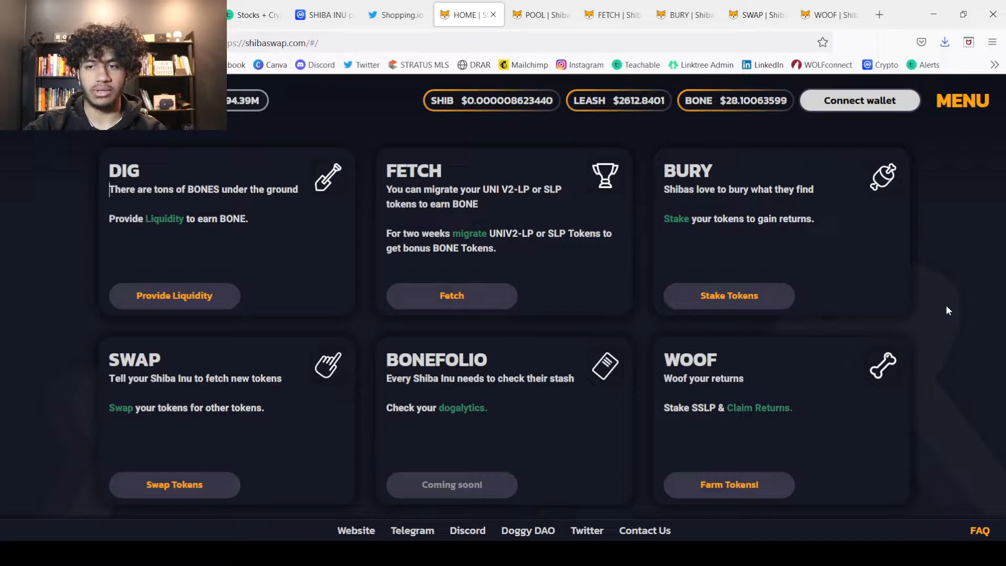
pyautogui.moveTo(457, 177)
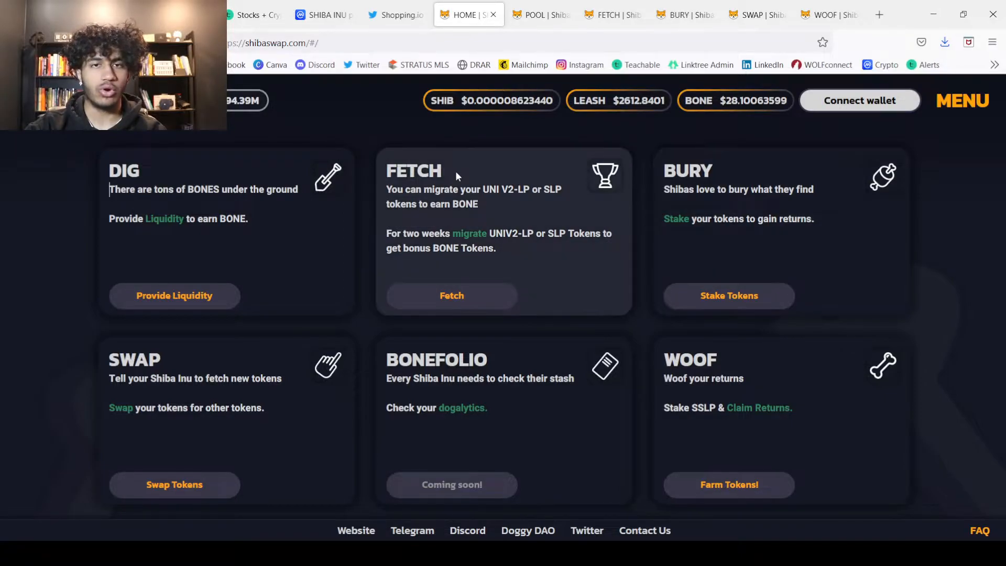
# View the Shopping.io SHIB-spending tweet, then return to Shib's pinned ShibaSwap-live tweet.
pyautogui.click(395, 14)
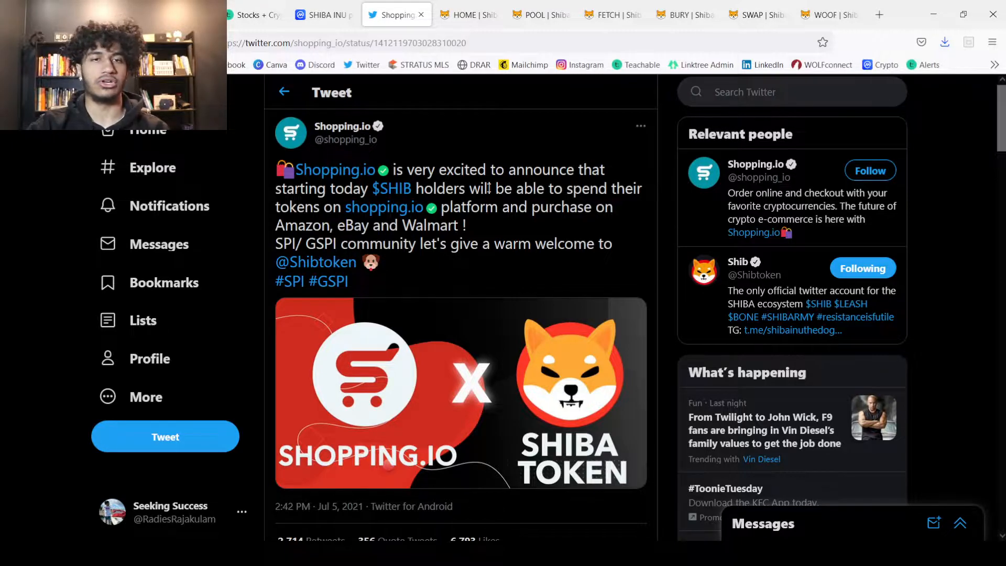
pyautogui.scroll(-3)
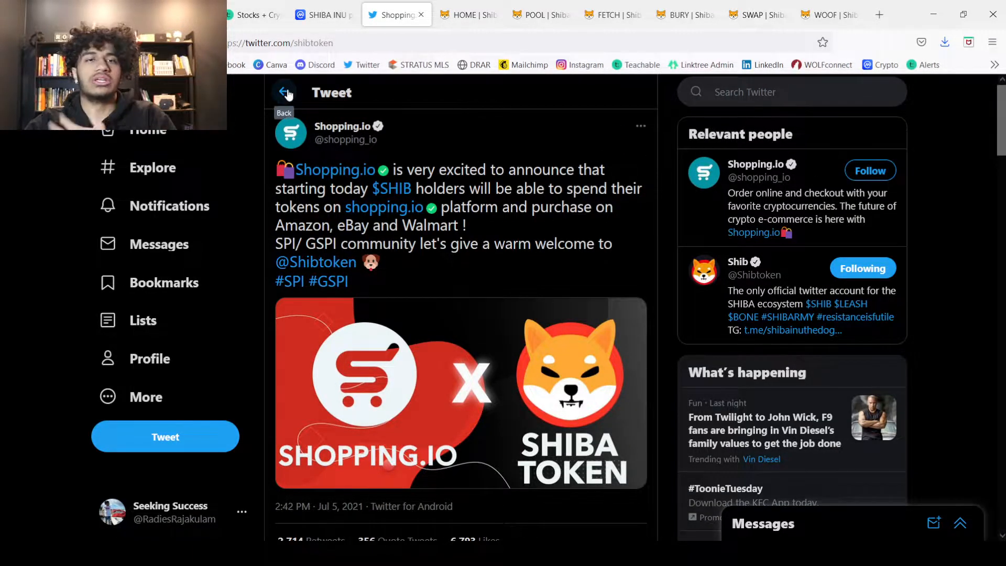
pyautogui.click(284, 92)
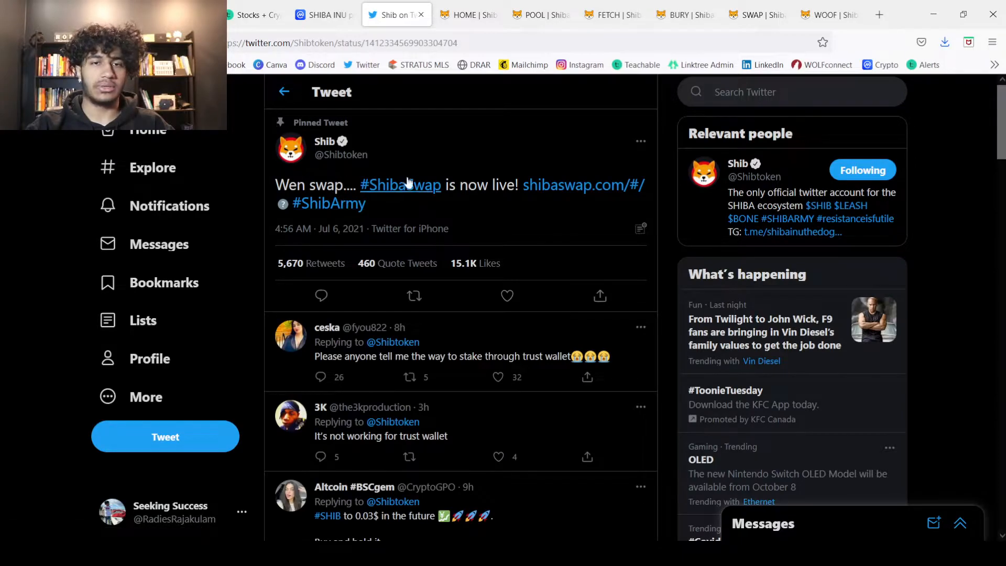
pyautogui.moveTo(499, 213)
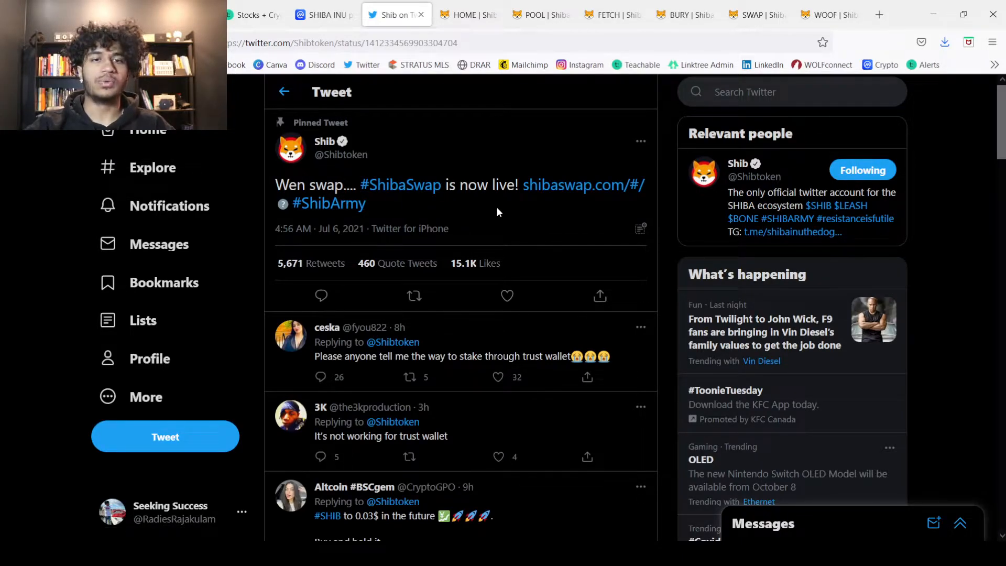
# Return to the ShibaSwap landing page, then bring up the Pool liquidity rewards page.
pyautogui.click(468, 15)
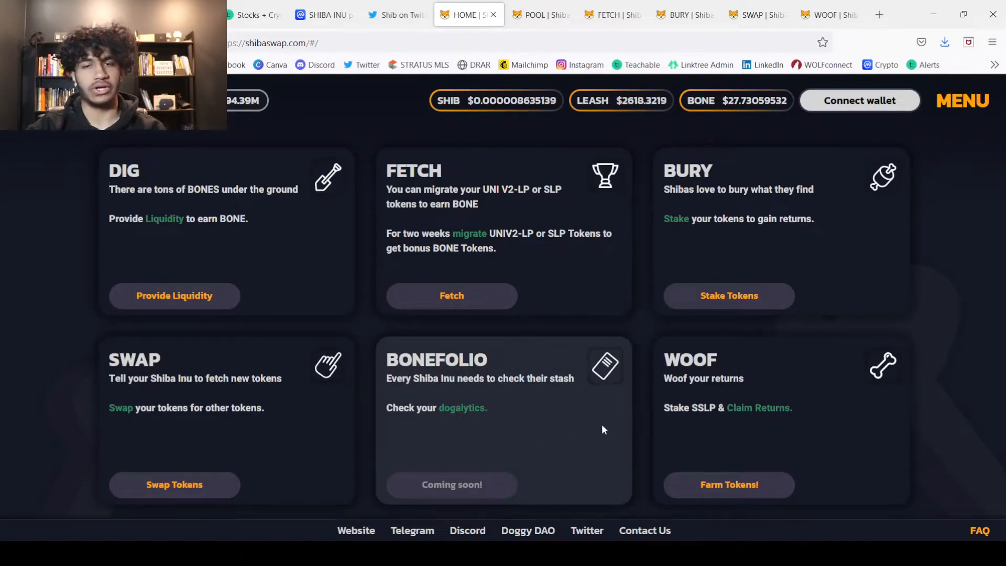
pyautogui.moveTo(783, 384)
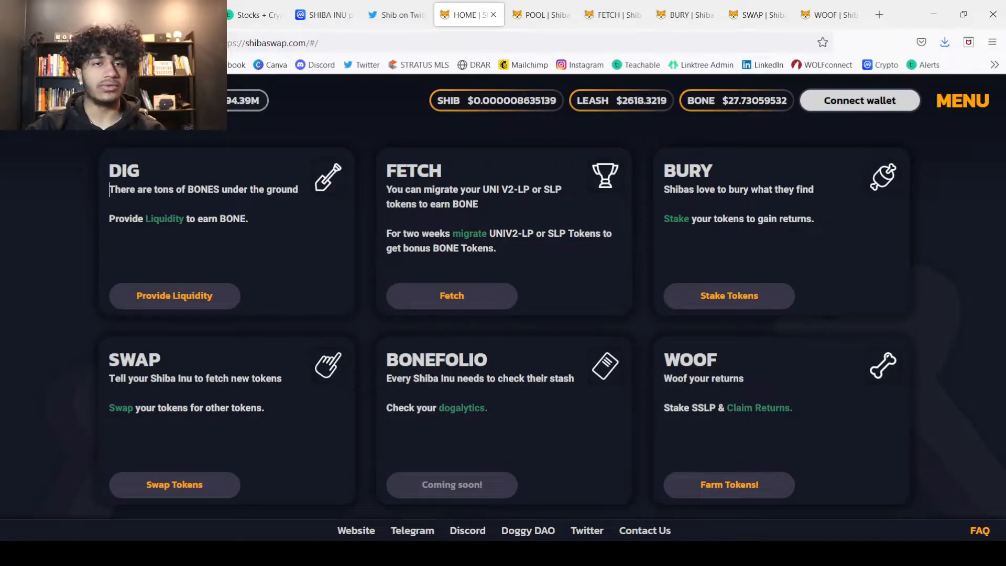
pyautogui.moveTo(251, 121)
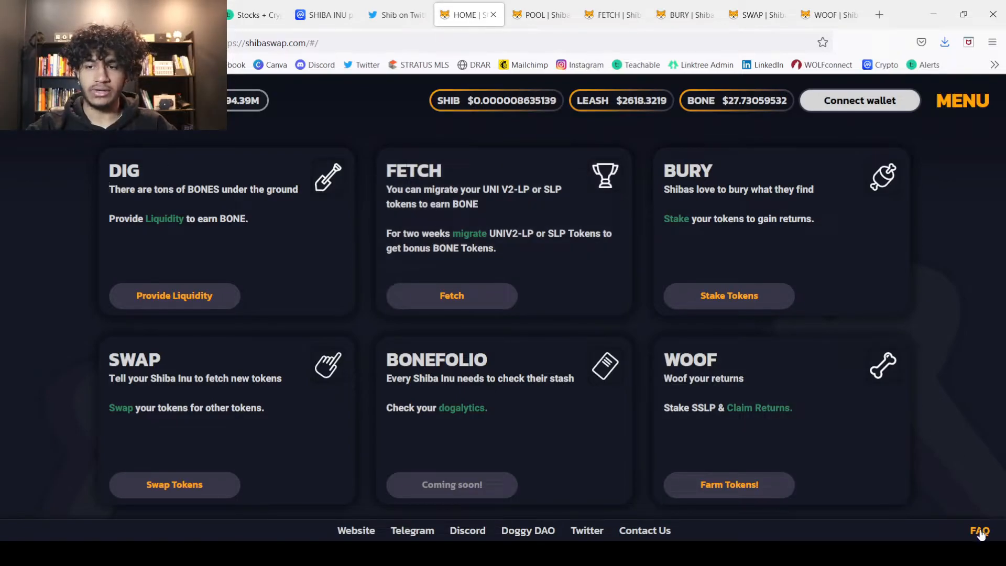
pyautogui.moveTo(980, 535)
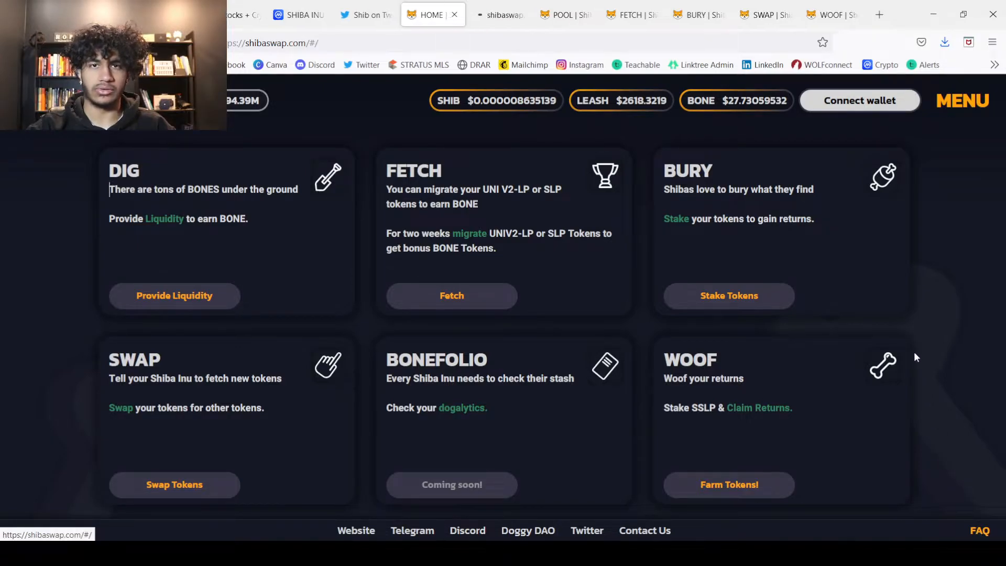
pyautogui.click(500, 14)
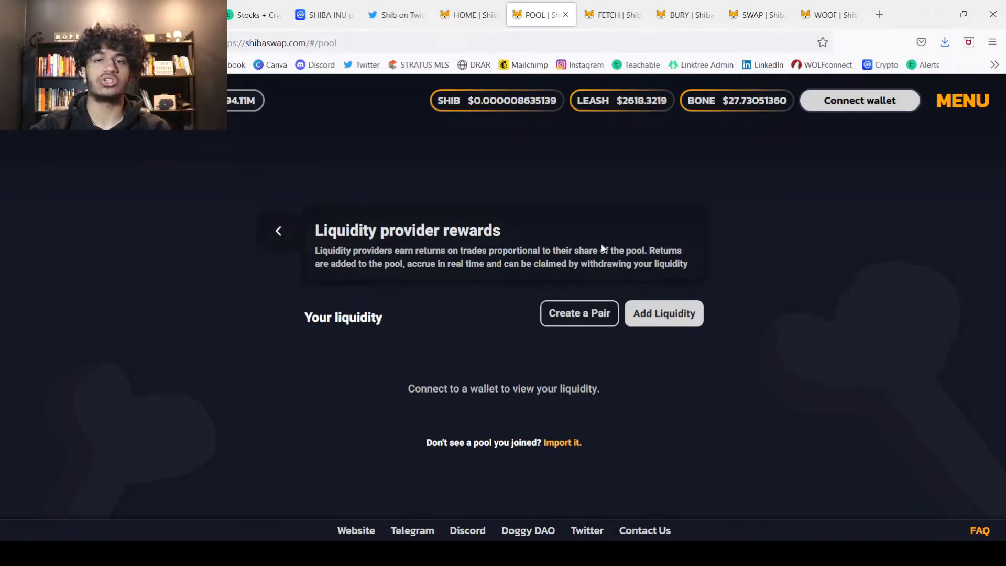
pyautogui.moveTo(741, 257)
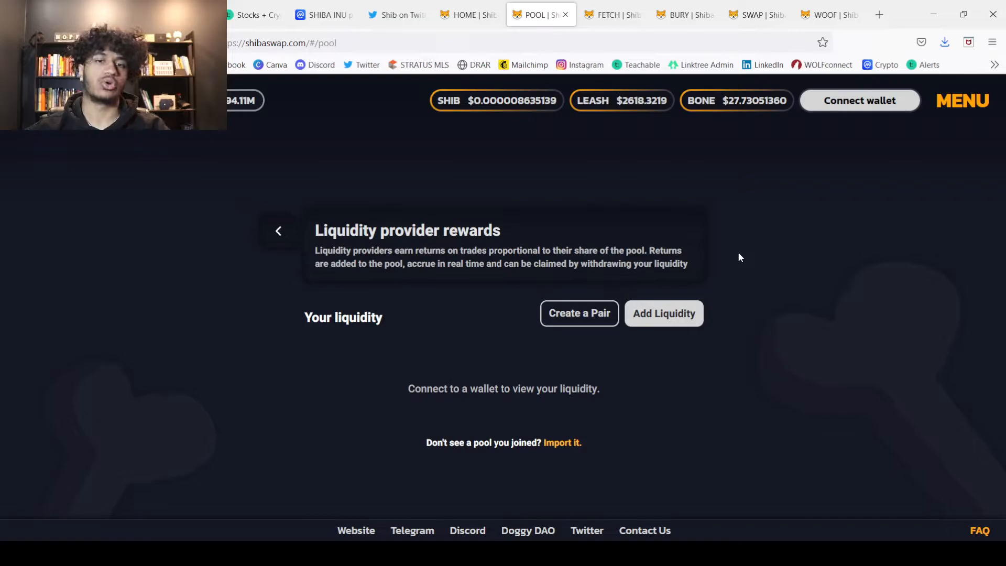
pyautogui.moveTo(522, 407)
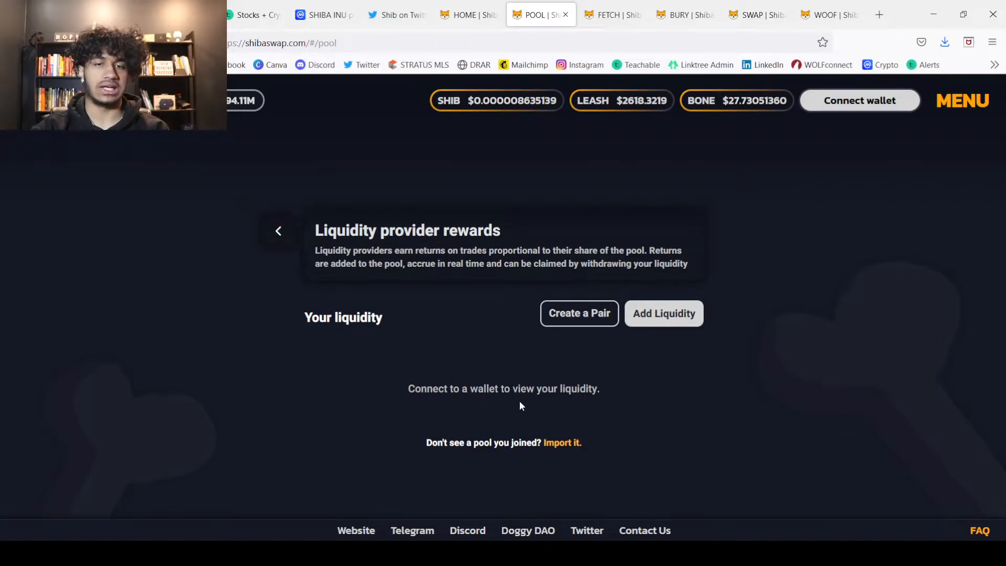
pyautogui.moveTo(530, 223)
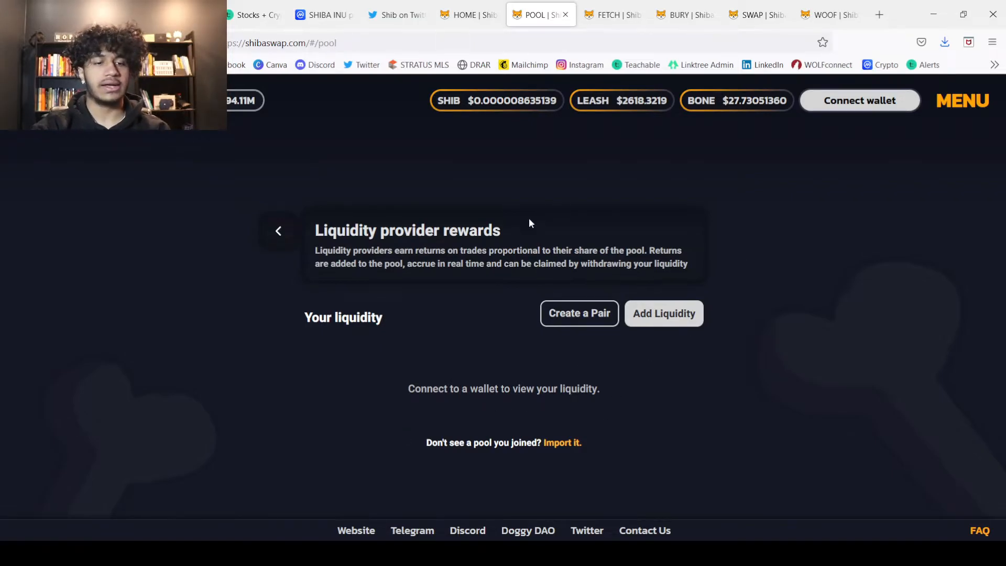
# Move from the Pool page to the FETCH Uniswap/SushiSwap migration page.
pyautogui.click(610, 15)
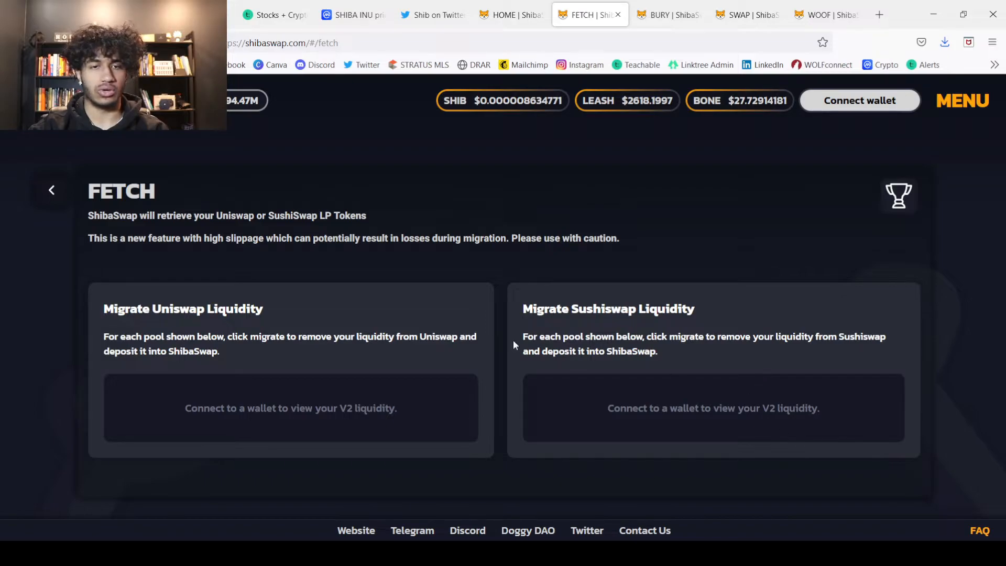
pyautogui.moveTo(462, 360)
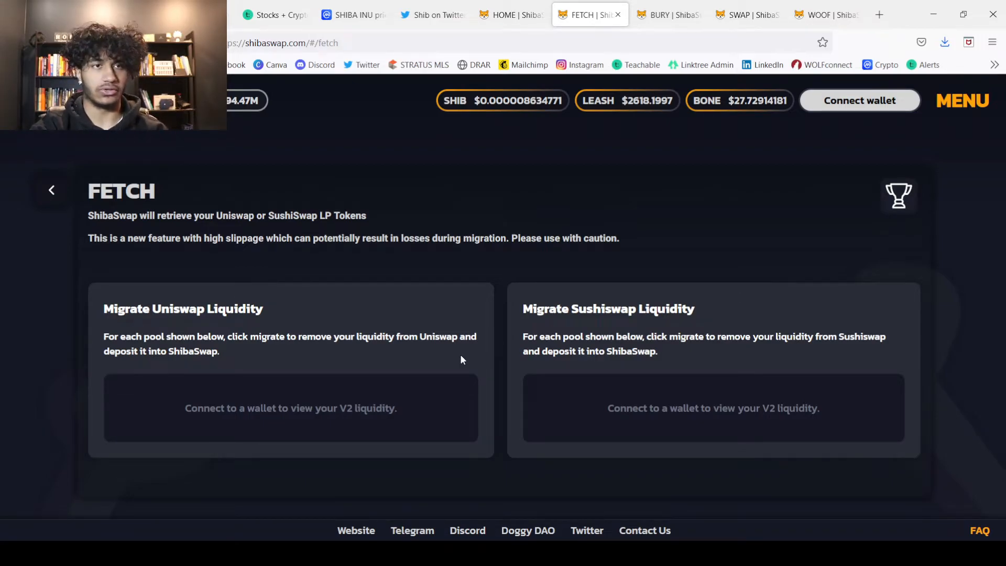
# Move to the BURY page with Bury Shib, Bury Leash and Bury Bone options.
pyautogui.click(646, 14)
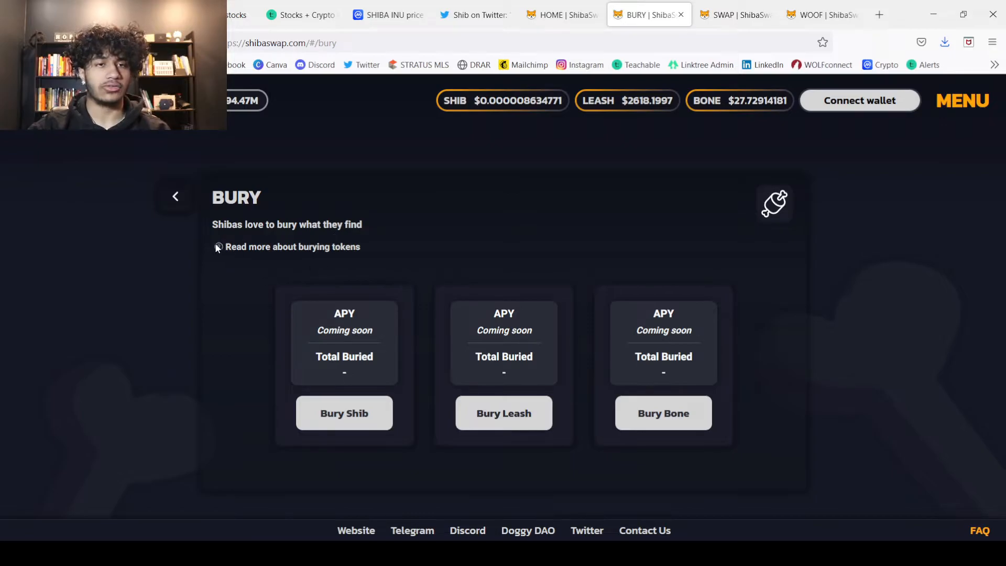
# Read and dismiss the burying explanation, then go to the ETH-to-token Swap page.
pyautogui.click(218, 247)
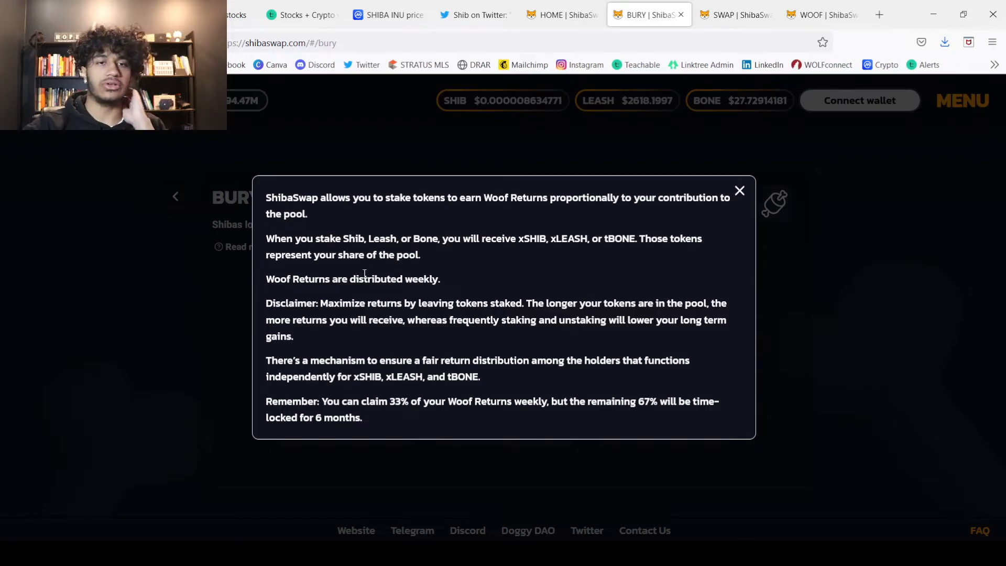
pyautogui.moveTo(641, 222)
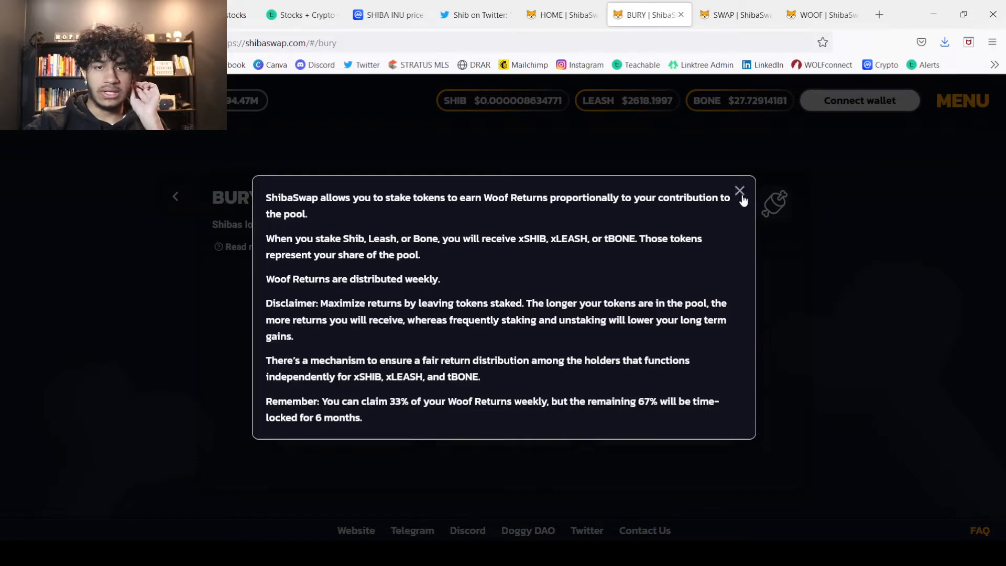
pyautogui.click(739, 191)
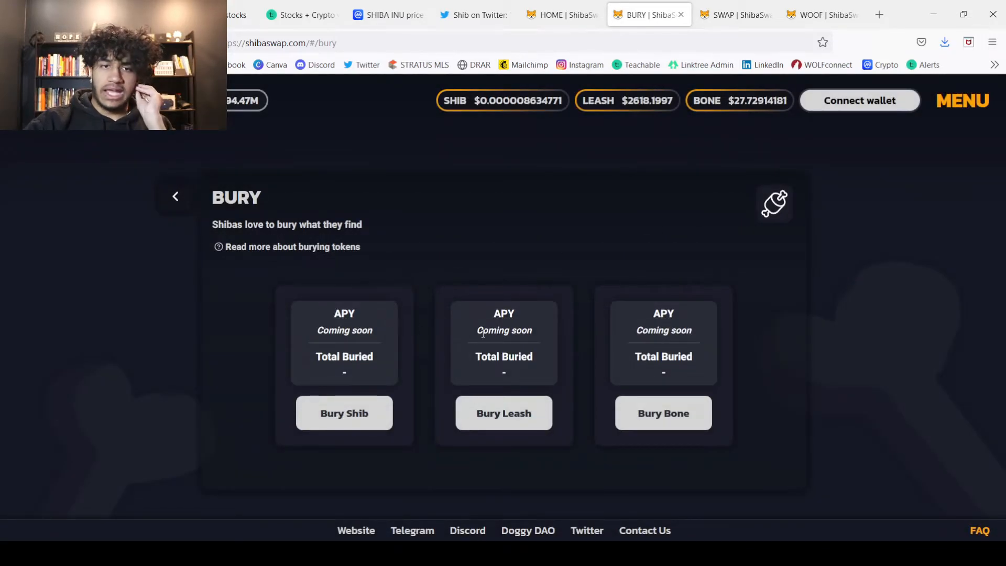
pyautogui.moveTo(545, 280)
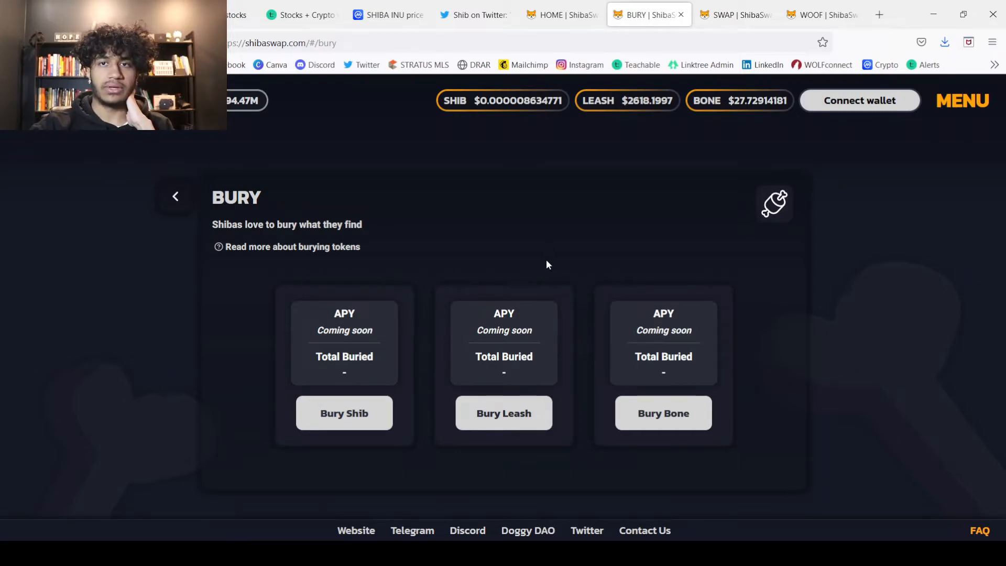
pyautogui.click(732, 14)
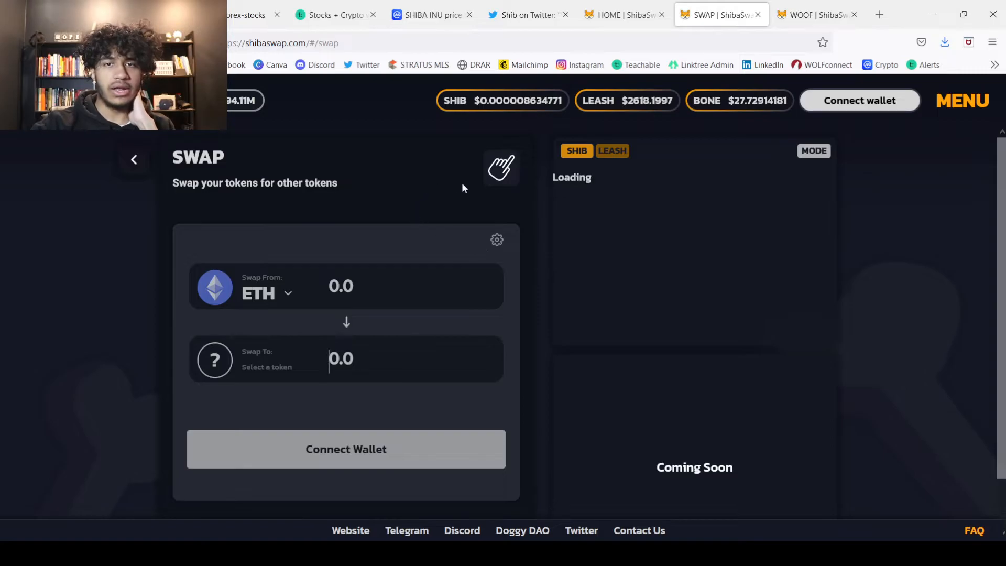
pyautogui.scroll(-3)
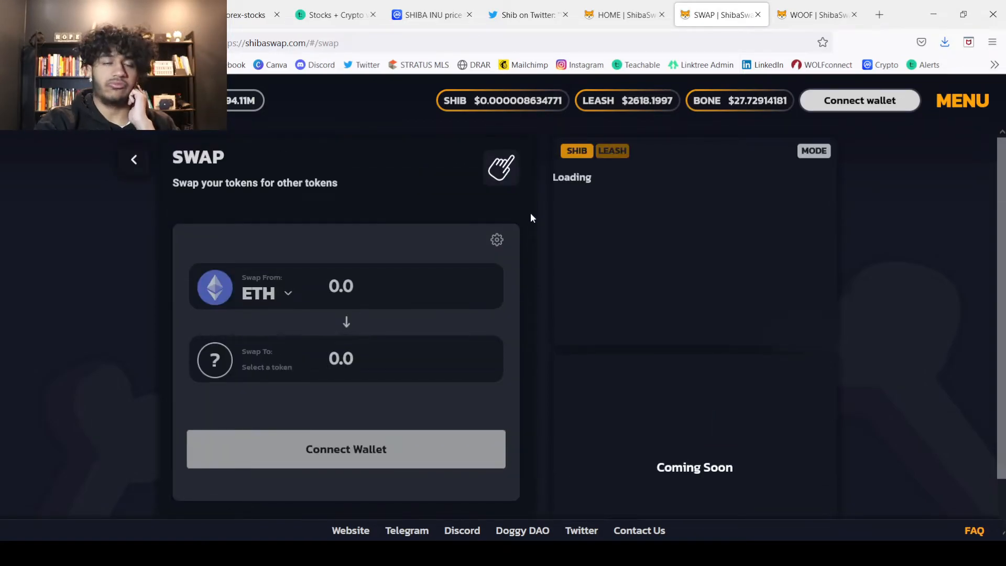
# Open the WOOF page and scroll through its pool list with TVL and APR.
pyautogui.click(816, 14)
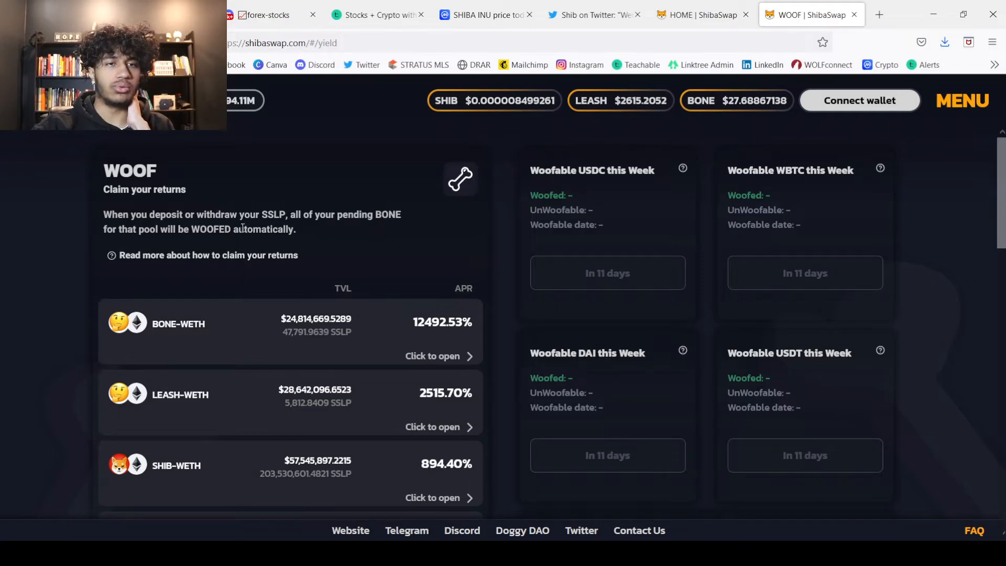
pyautogui.moveTo(513, 281)
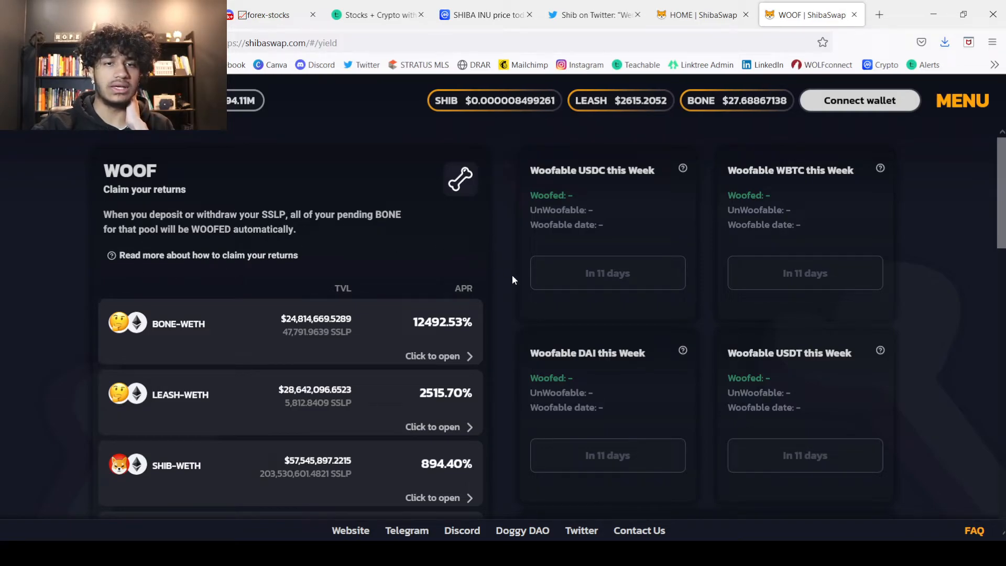
pyautogui.scroll(-3)
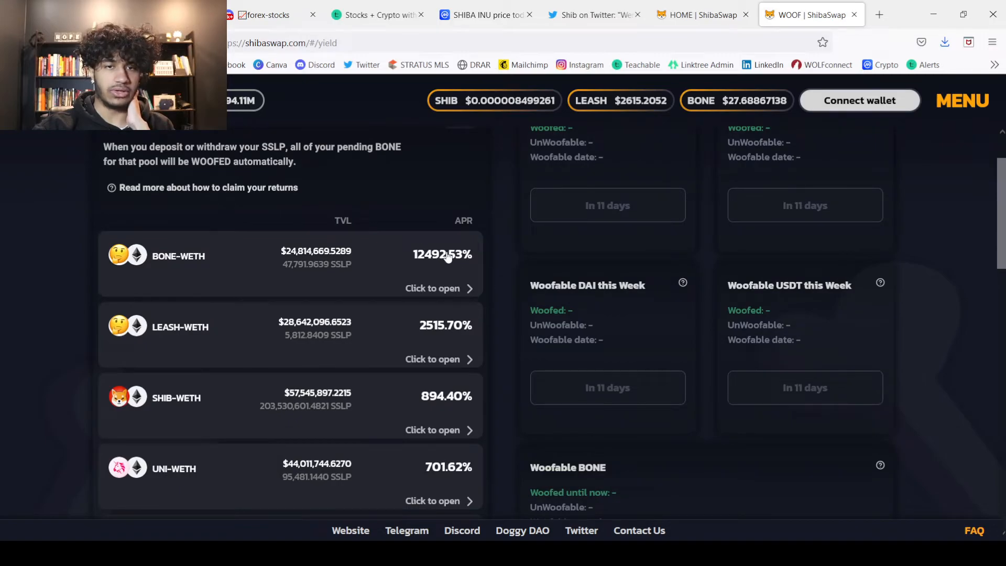
pyautogui.moveTo(103, 250)
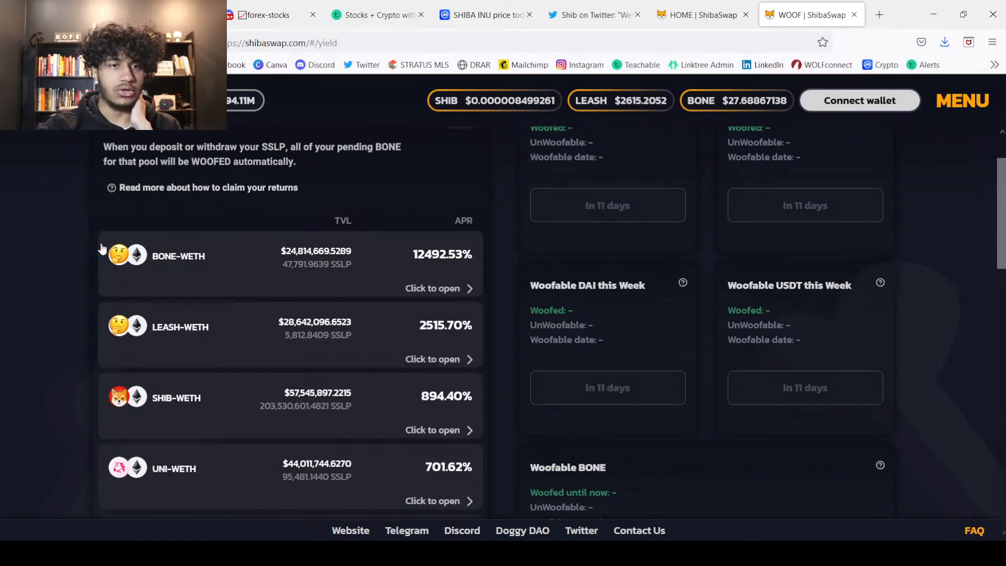
pyautogui.moveTo(167, 265)
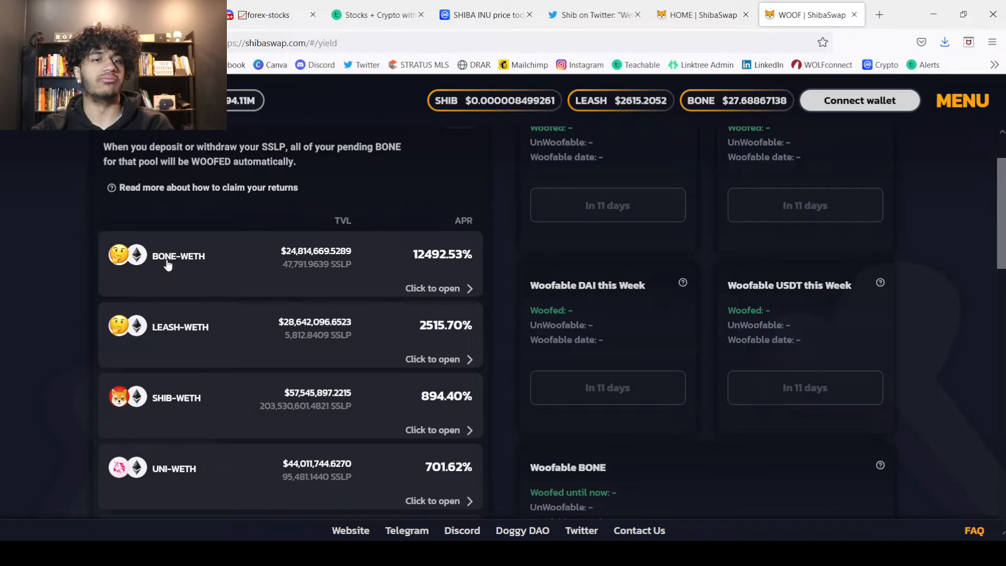
pyautogui.moveTo(427, 273)
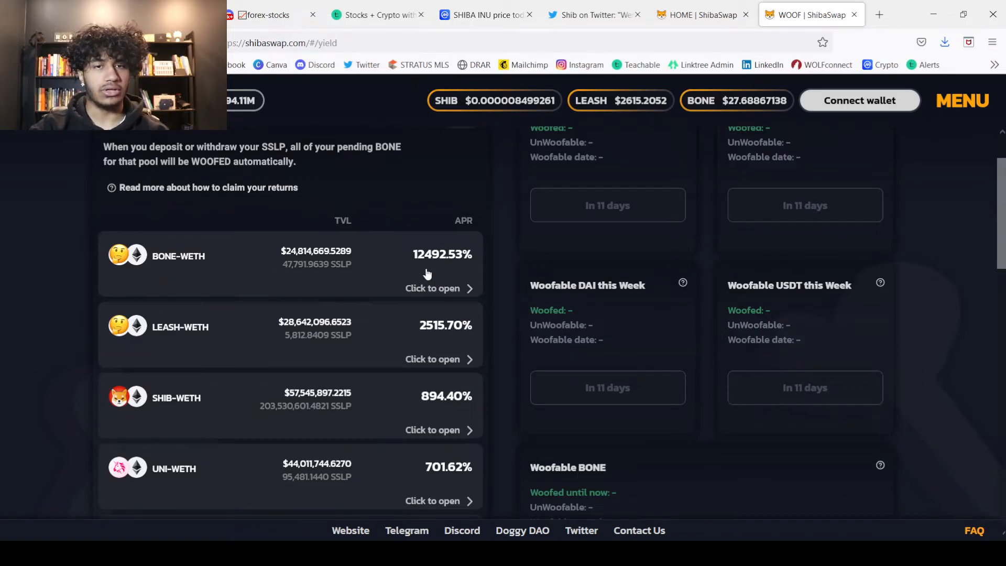
pyautogui.moveTo(431, 269)
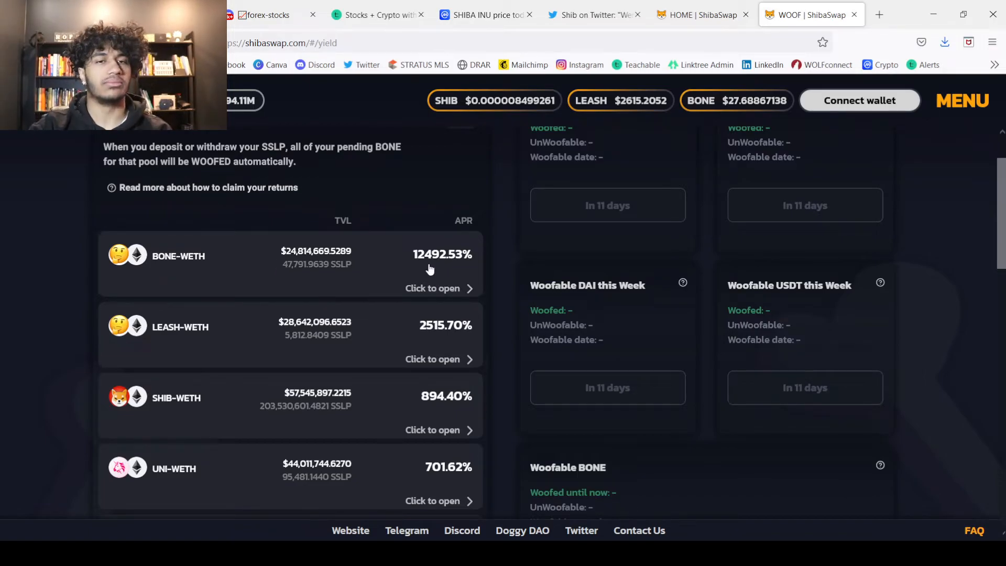
pyautogui.scroll(-3)
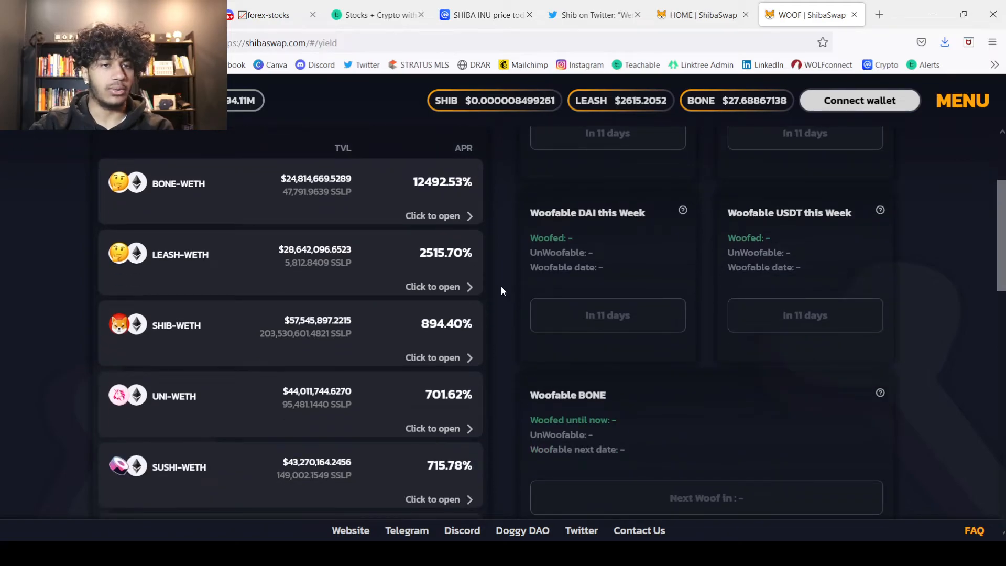
pyautogui.moveTo(391, 343)
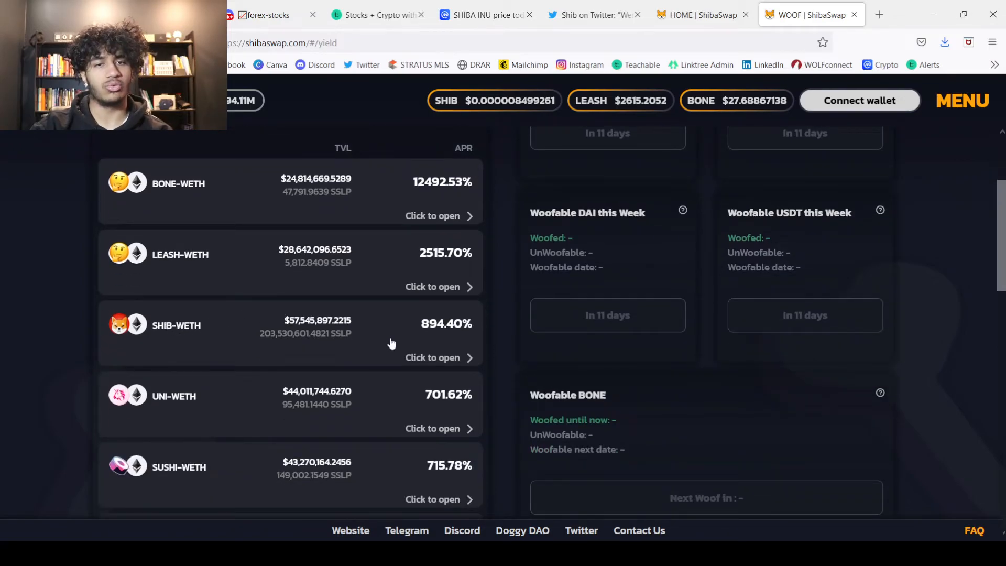
pyautogui.moveTo(494, 322)
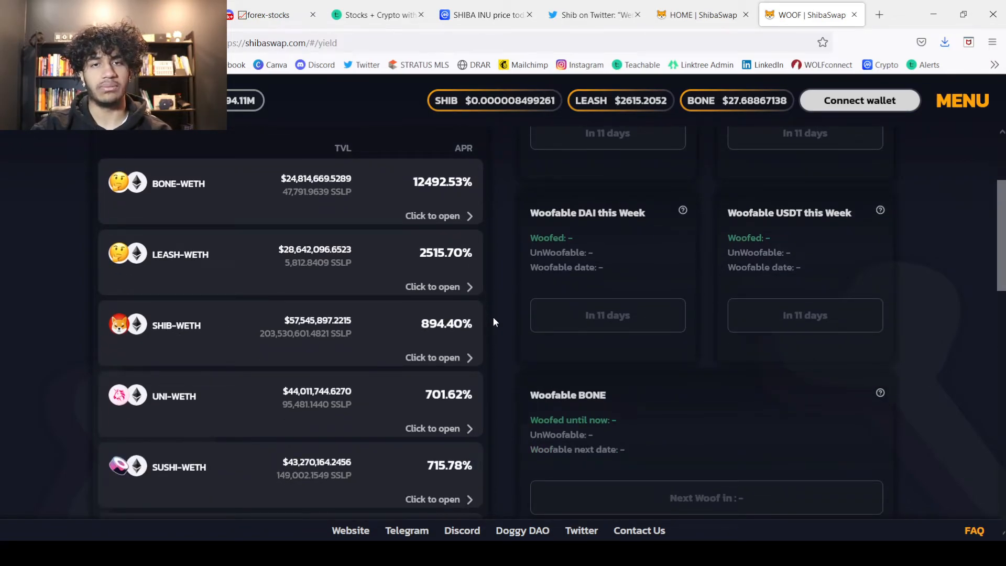
pyautogui.scroll(-3)
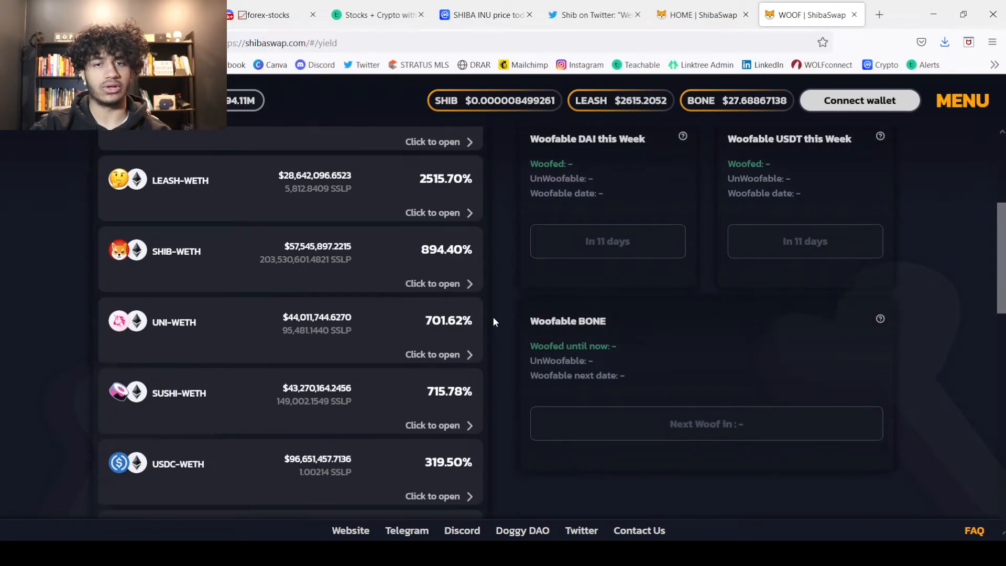
pyautogui.scroll(-3)
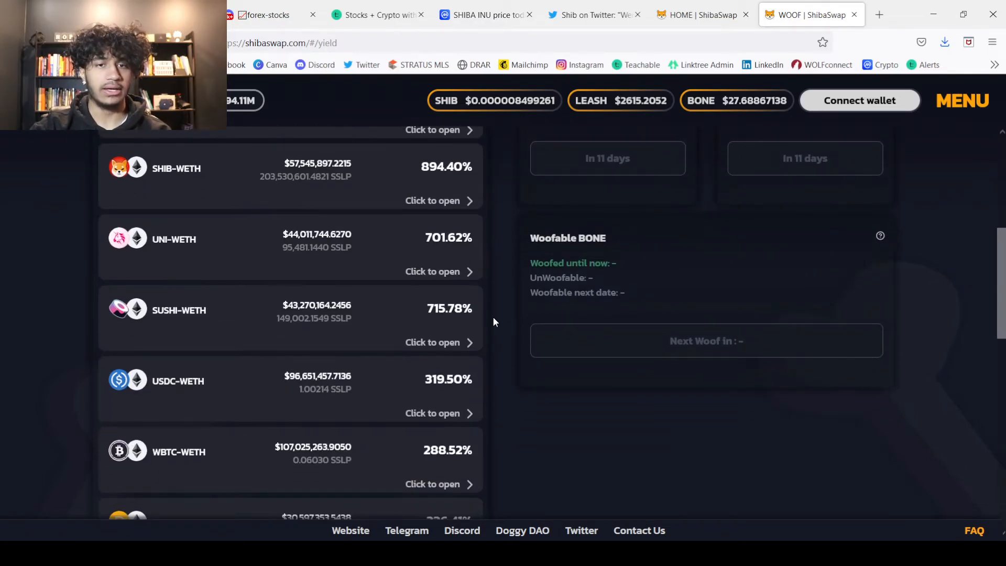
pyautogui.scroll(-3)
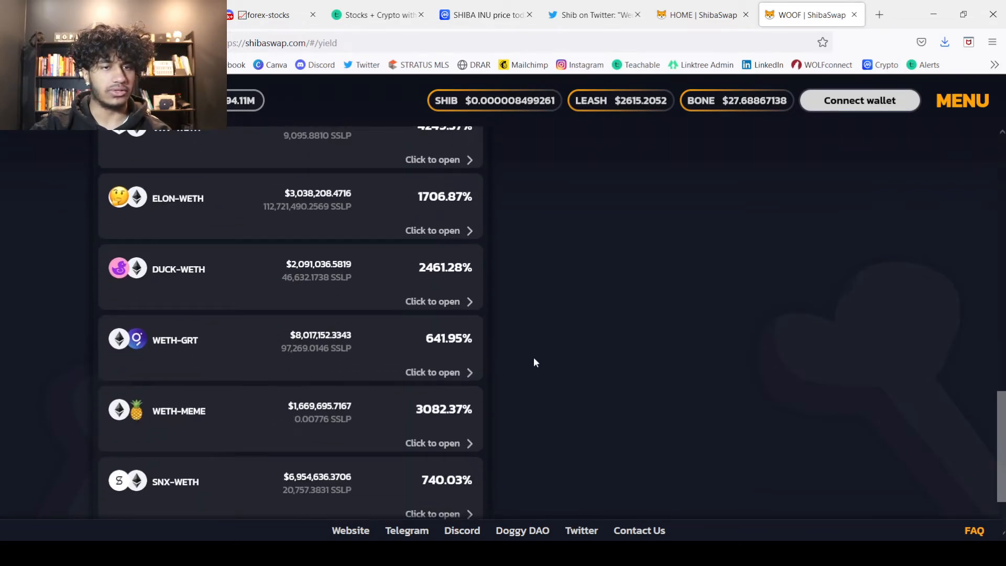
pyautogui.scroll(-3)
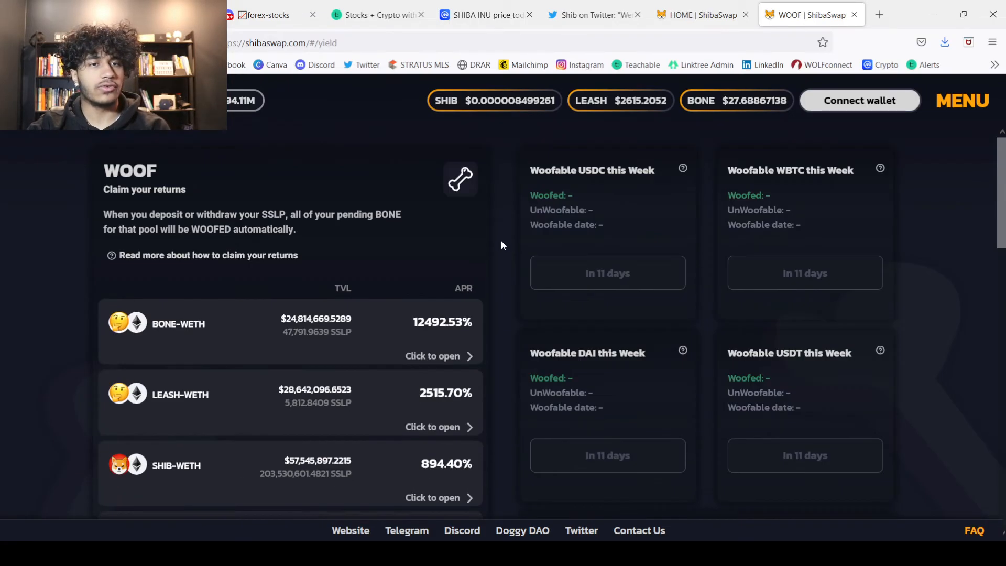
pyautogui.scroll(-3)
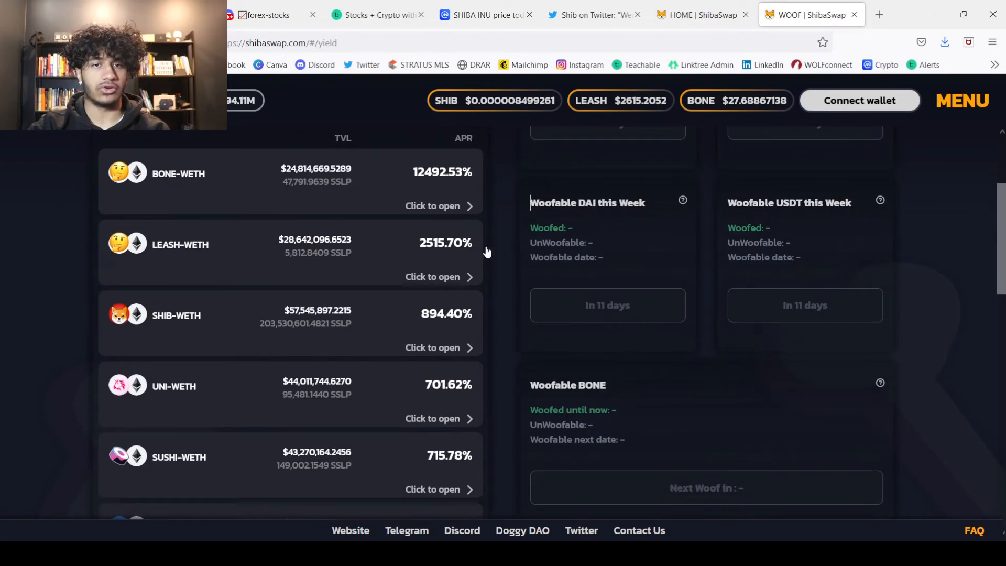
pyautogui.moveTo(511, 260)
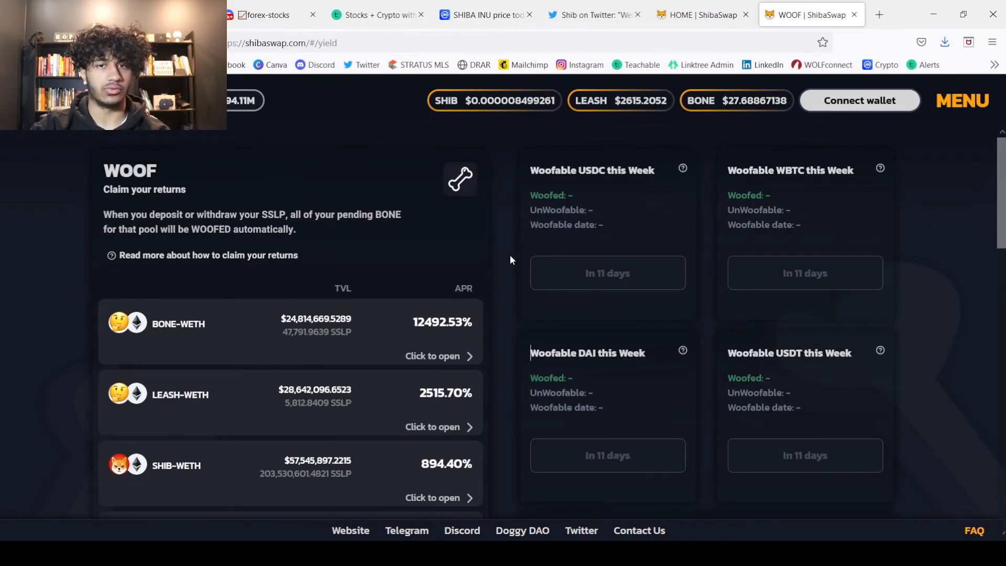
pyautogui.moveTo(501, 309)
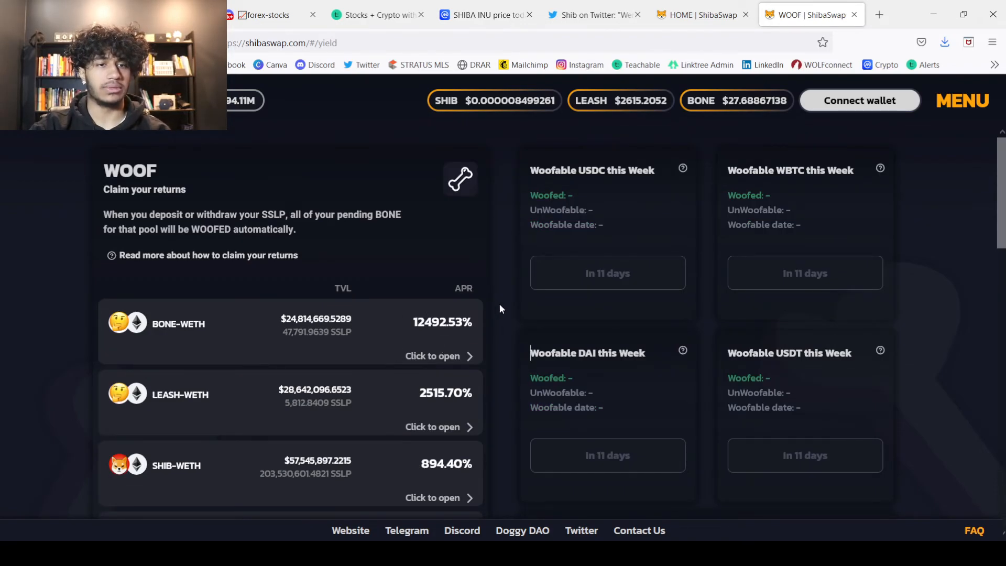